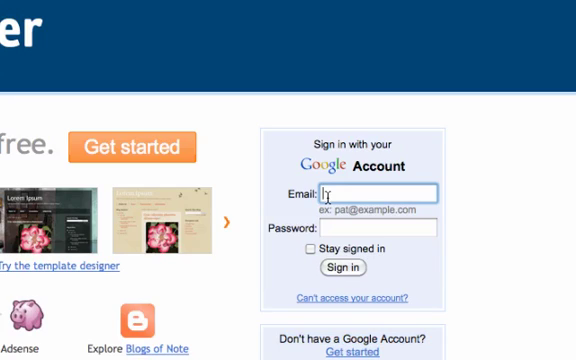
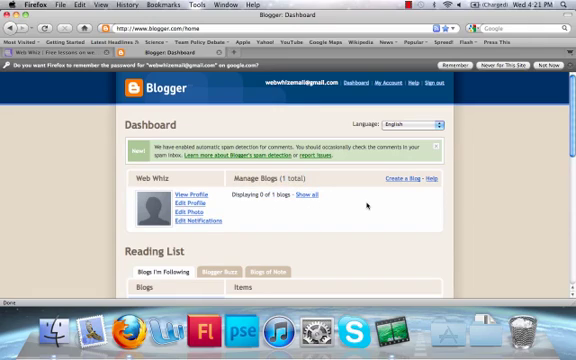
mouse_move(369, 205)
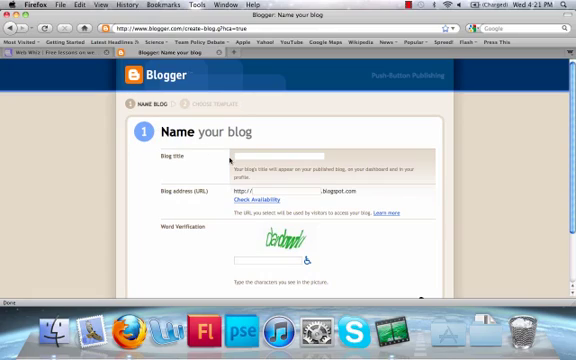
Step: Select the Blog title field on the Name your blog page to enter 'Web Whiz Website'
click(245, 157)
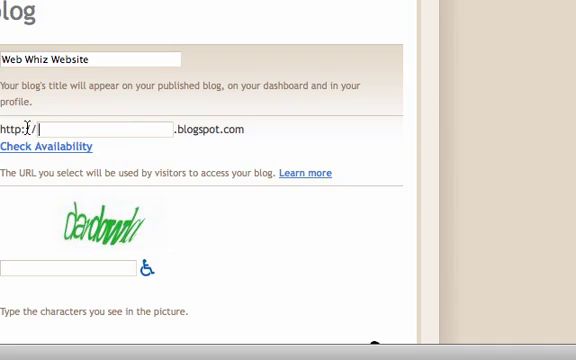
mouse_move(75, 118)
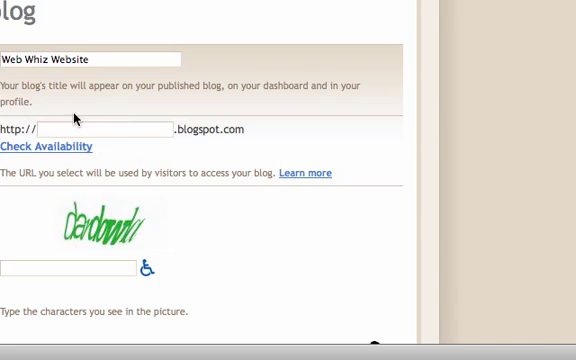
Step: Enter 'webwhiz4' as the blog address and check its availability
click(60, 129)
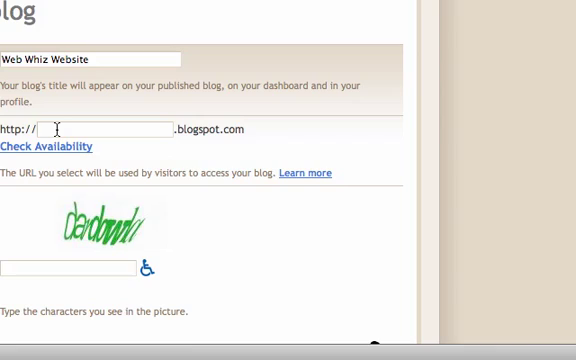
click(50, 128)
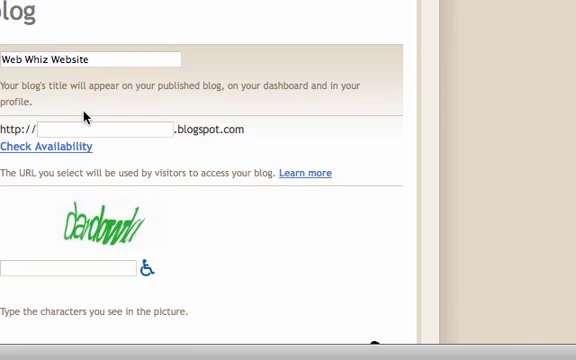
text(webwhi)
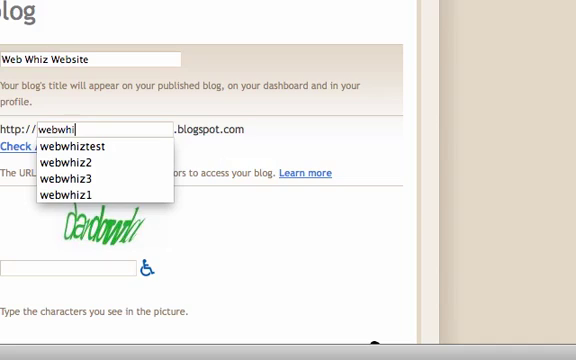
text(z4)
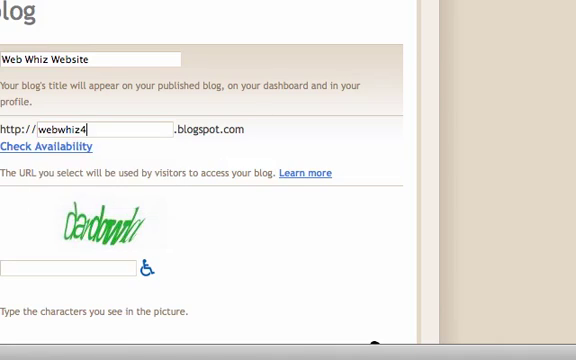
click(48, 146)
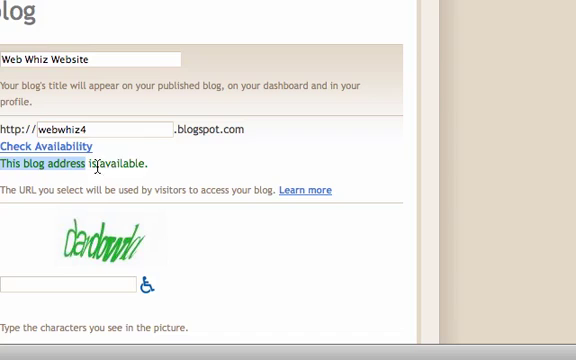
scroll(down, 3)
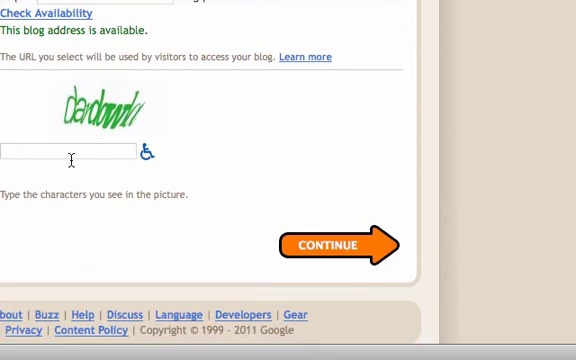
Step: Type the word verification characters 'dala' and move on to template selection
text(dardow)
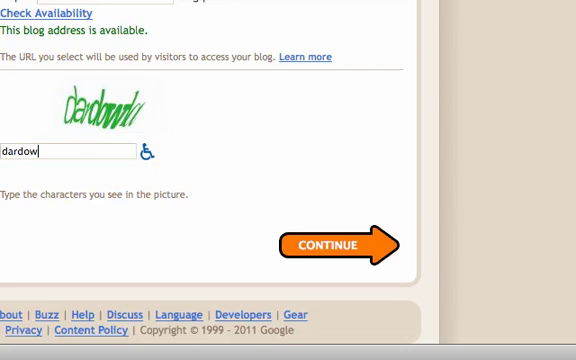
text(la)
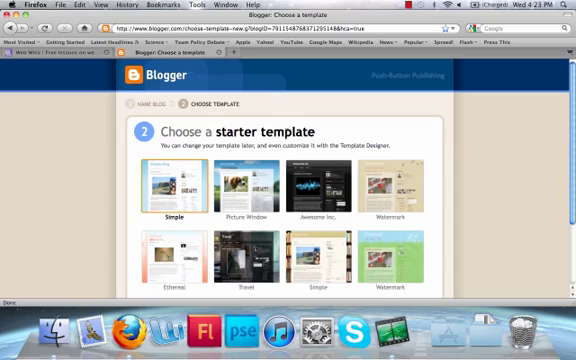
Step: Pick the Simple starter template and continue to create the blog
scroll(down, 3)
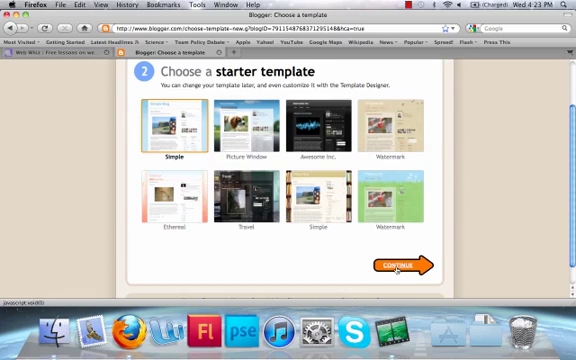
click(397, 265)
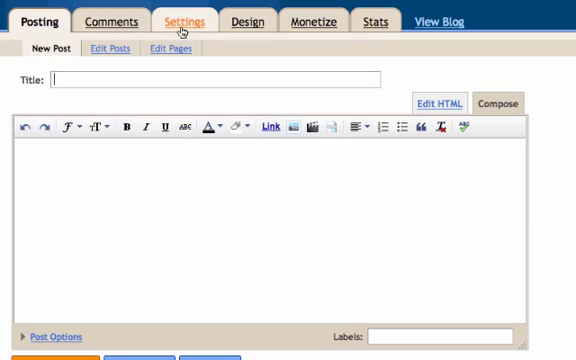
mouse_move(240, 21)
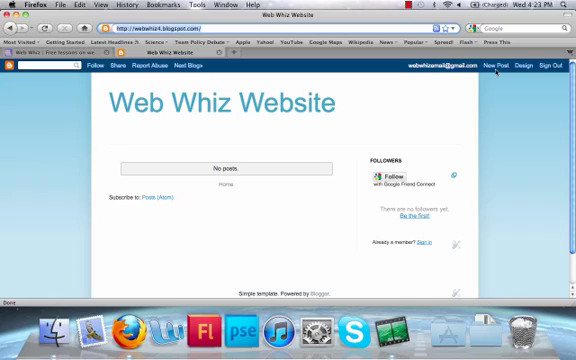
Step: Start a new post from the live Web Whiz Website blog's navbar
click(492, 66)
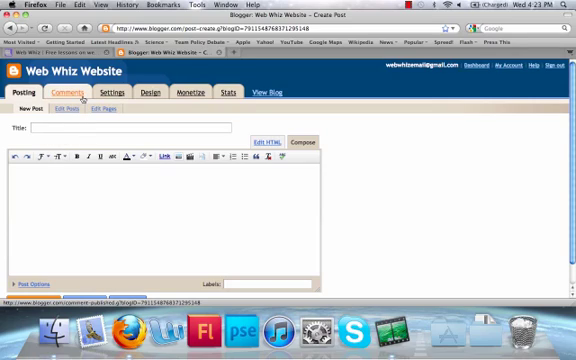
Step: Title the post 'Post Test' and type 'Test Post bla' in the body
text(Post)
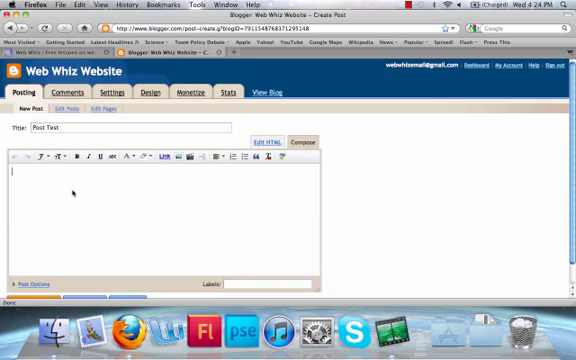
text(Test P)
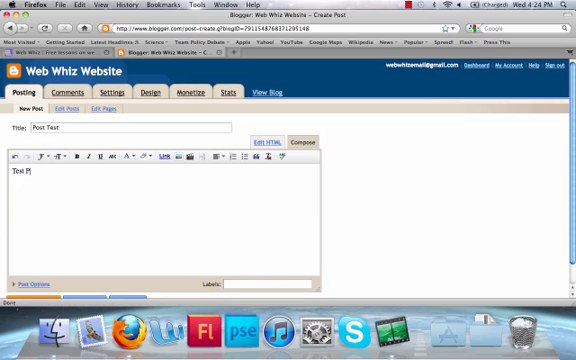
text(ost bla)
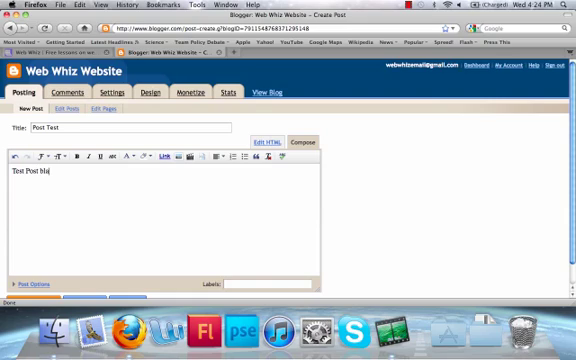